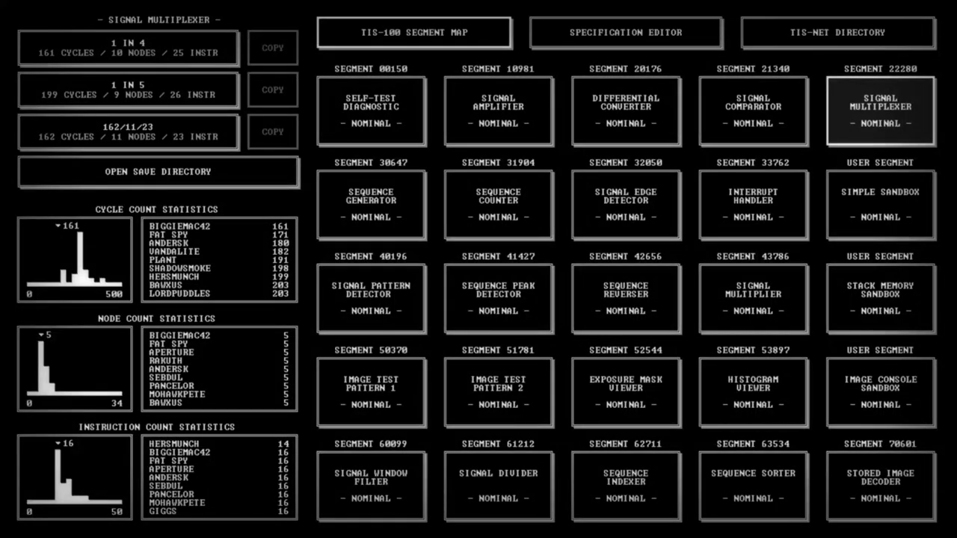
{"action": "mouse_move", "coordinate": [122, 3]}
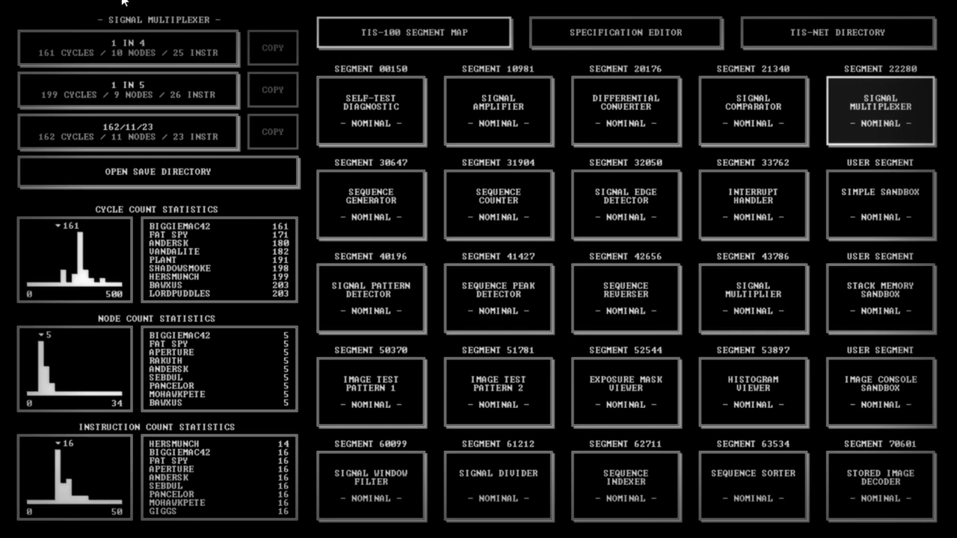
{"action": "mouse_move", "coordinate": [874, 103]}
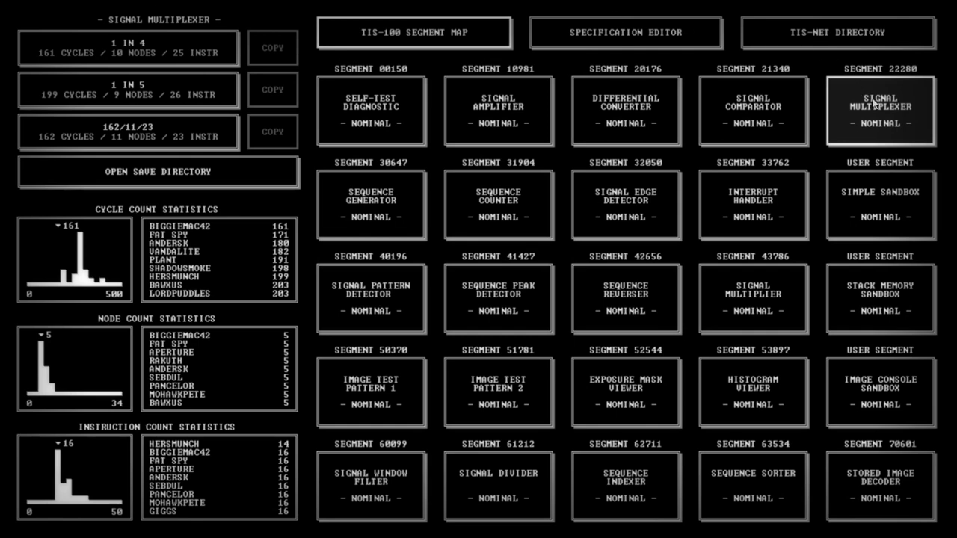
{"action": "mouse_move", "coordinate": [193, 43]}
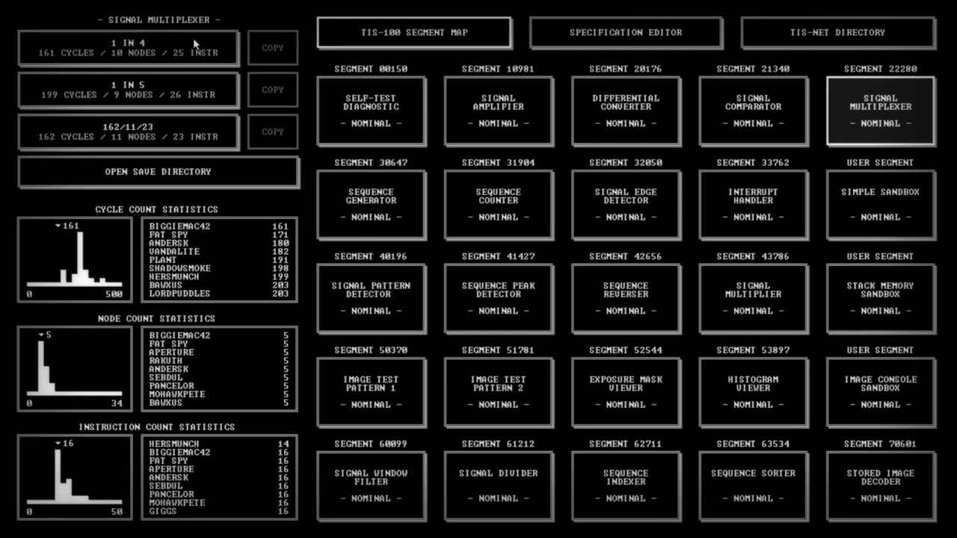
Step: Load the Signal Multiplexer puzzle and its existing multi-node solution in the editor
{"action": "left_click", "coordinate": [879, 110]}
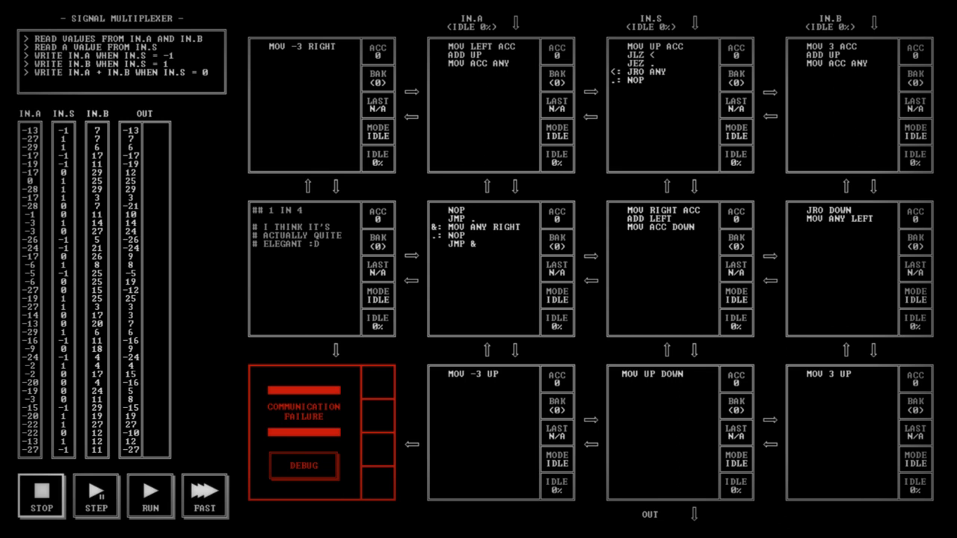
{"action": "mouse_move", "coordinate": [699, 302]}
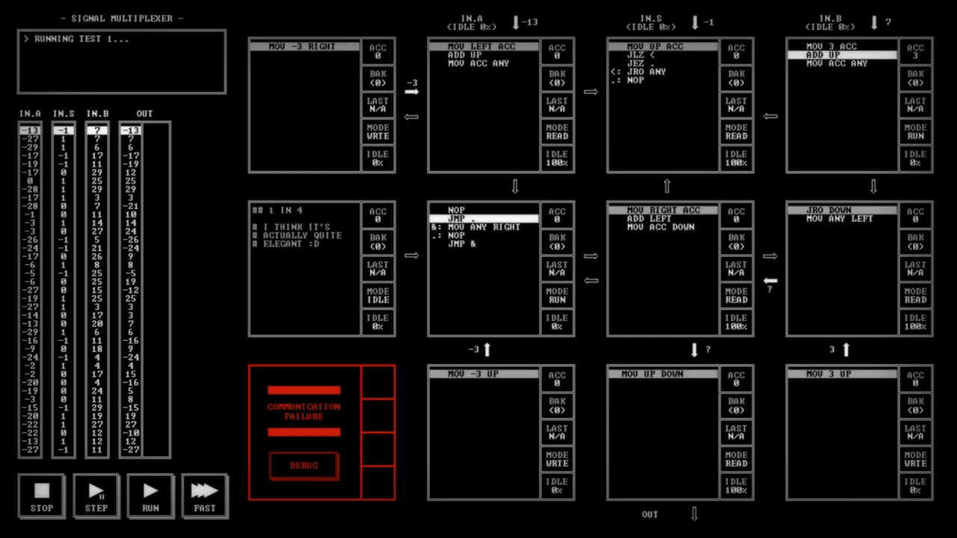
Step: Step test 1 through its first three cycles so the first multiplexed outputs appear
{"action": "left_click", "coordinate": [96, 497]}
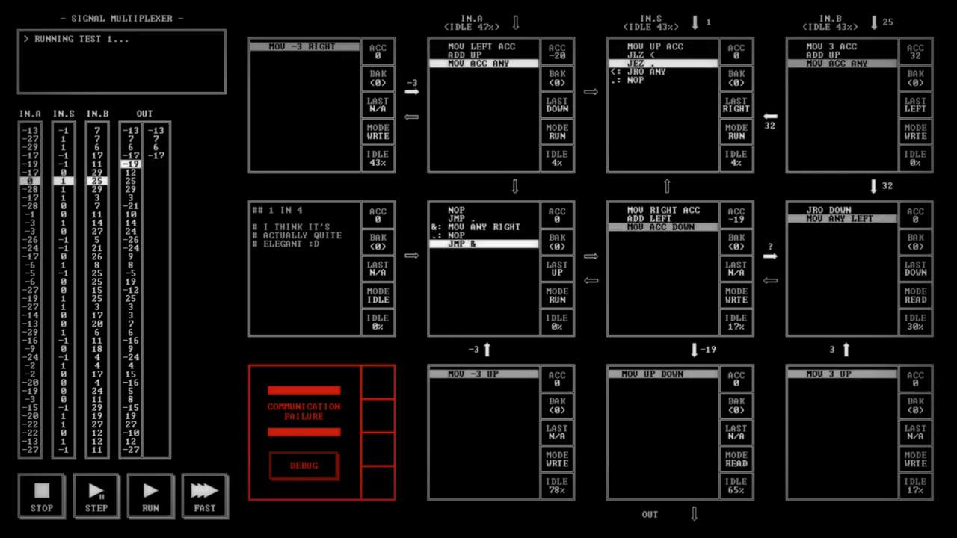
{"action": "left_click", "coordinate": [95, 496]}
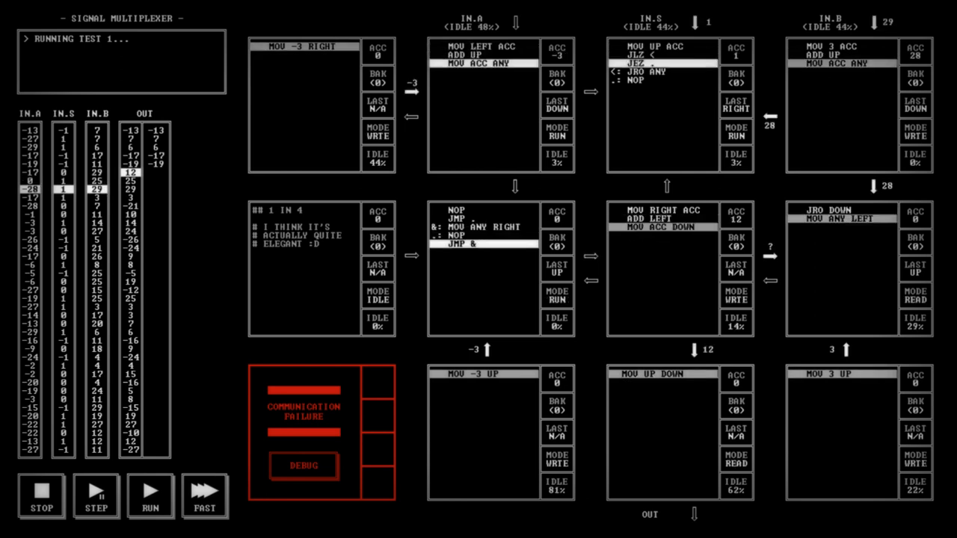
{"action": "left_click", "coordinate": [95, 497]}
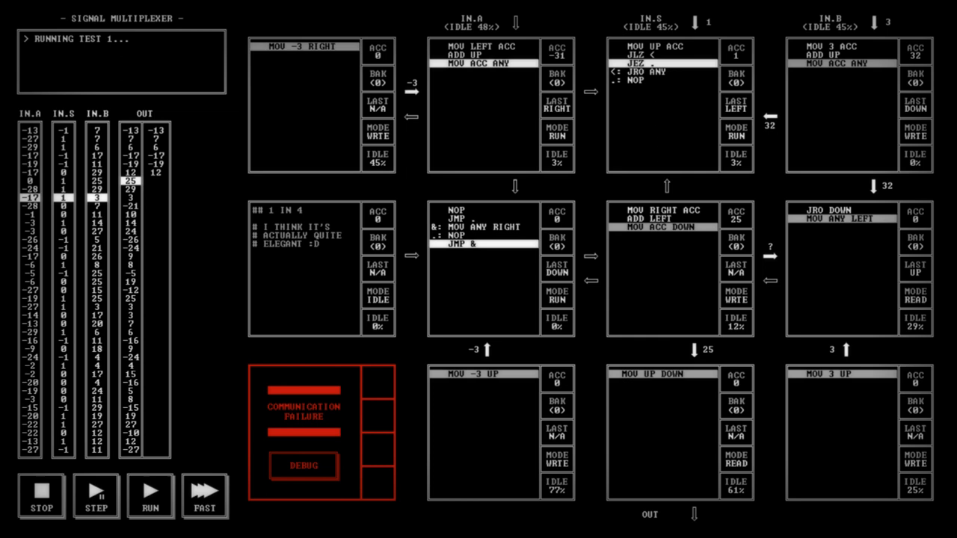
Step: Step test 1 four more cycles, adding further output values matching the expected column
{"action": "left_click", "coordinate": [96, 496]}
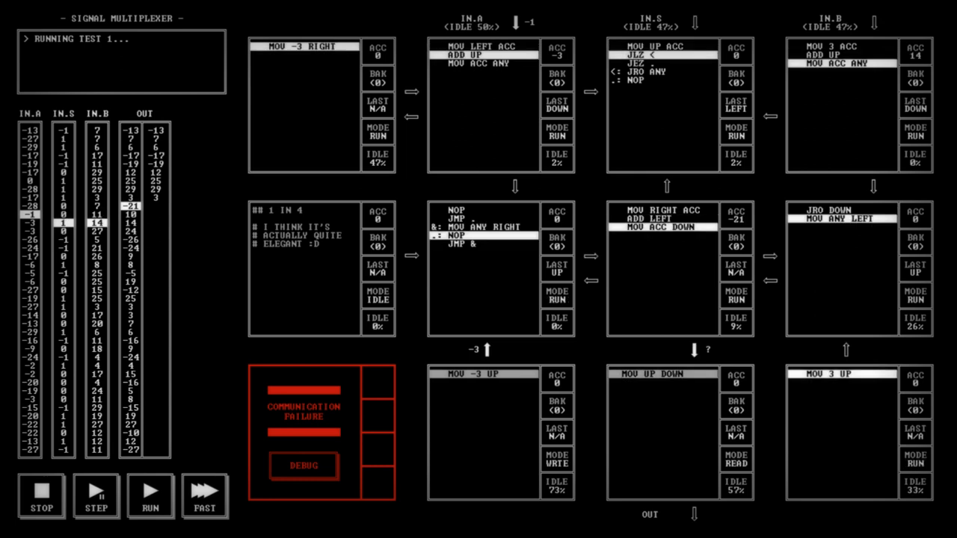
{"action": "left_click", "coordinate": [96, 496]}
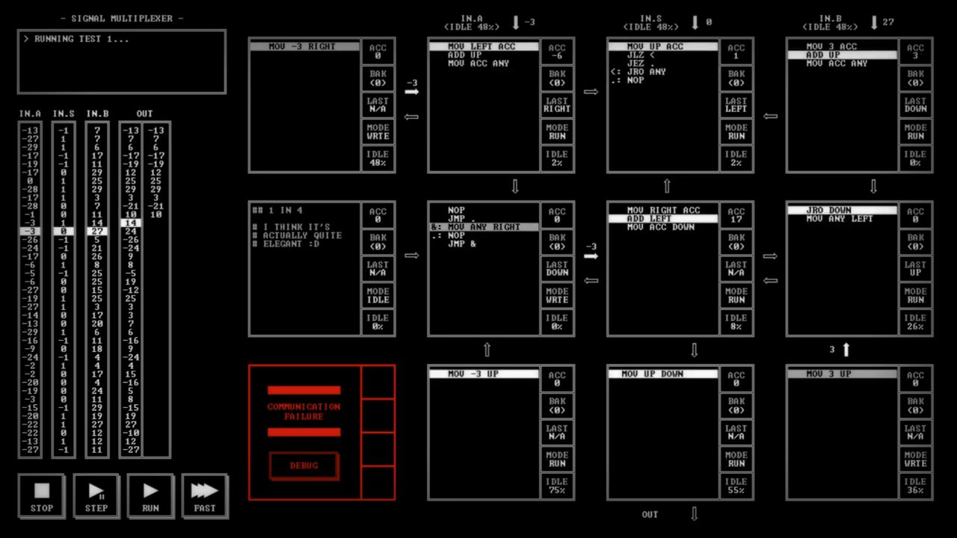
{"action": "left_click", "coordinate": [96, 496]}
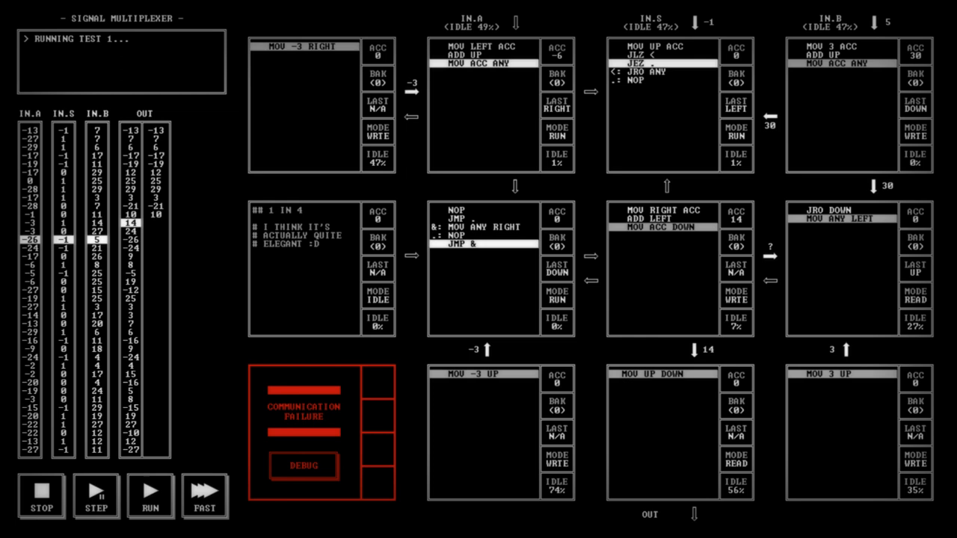
{"action": "left_click", "coordinate": [95, 497]}
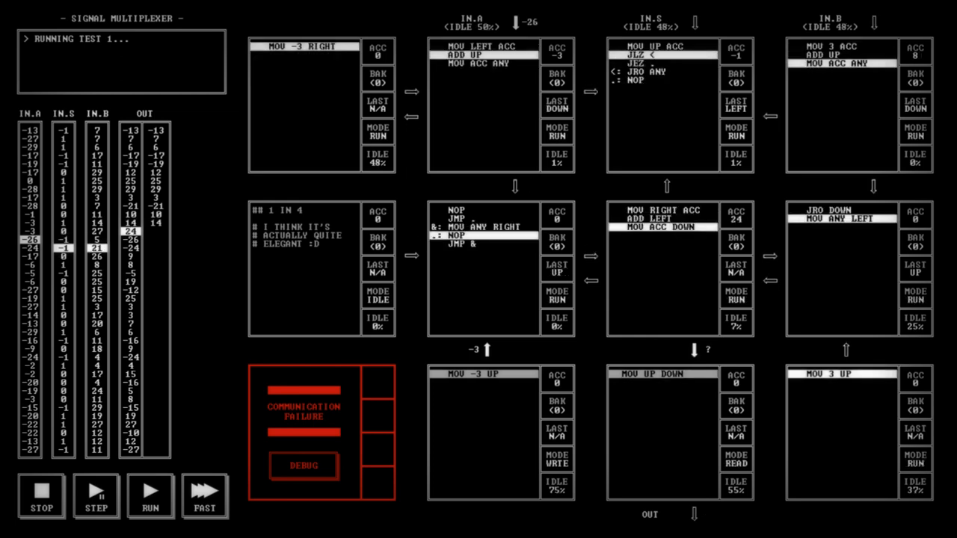